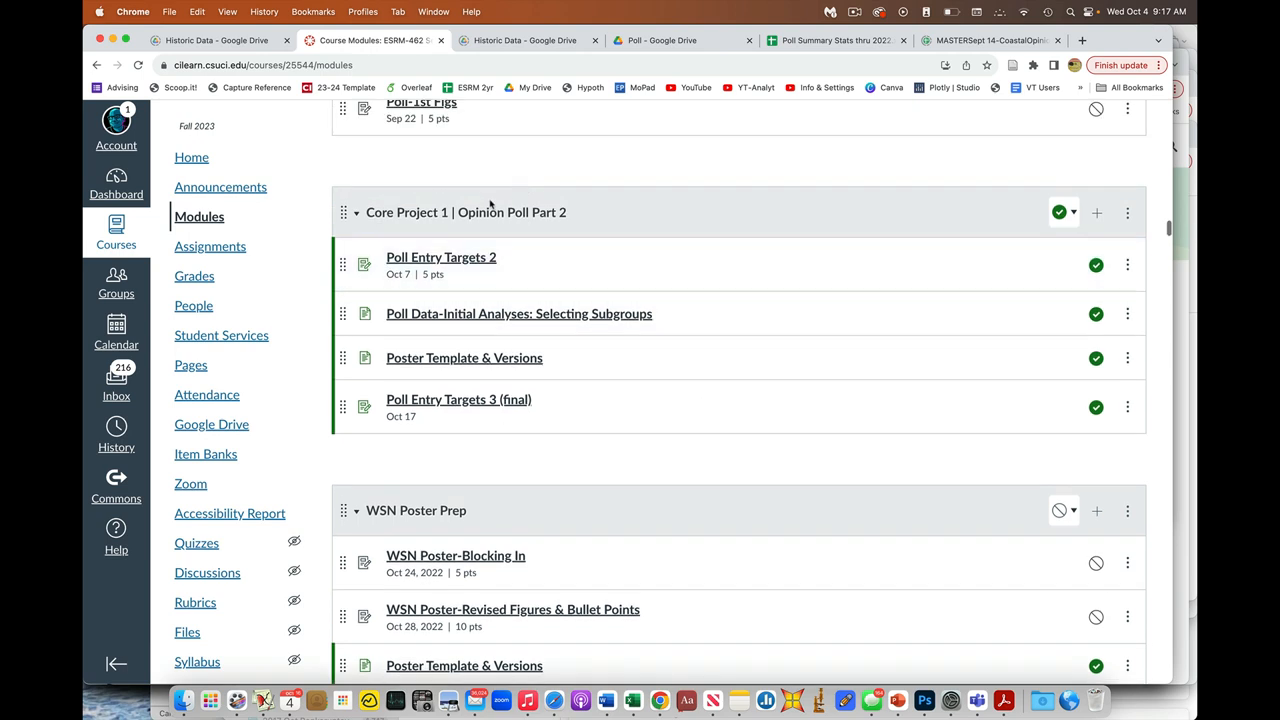
mouse_move(465, 232)
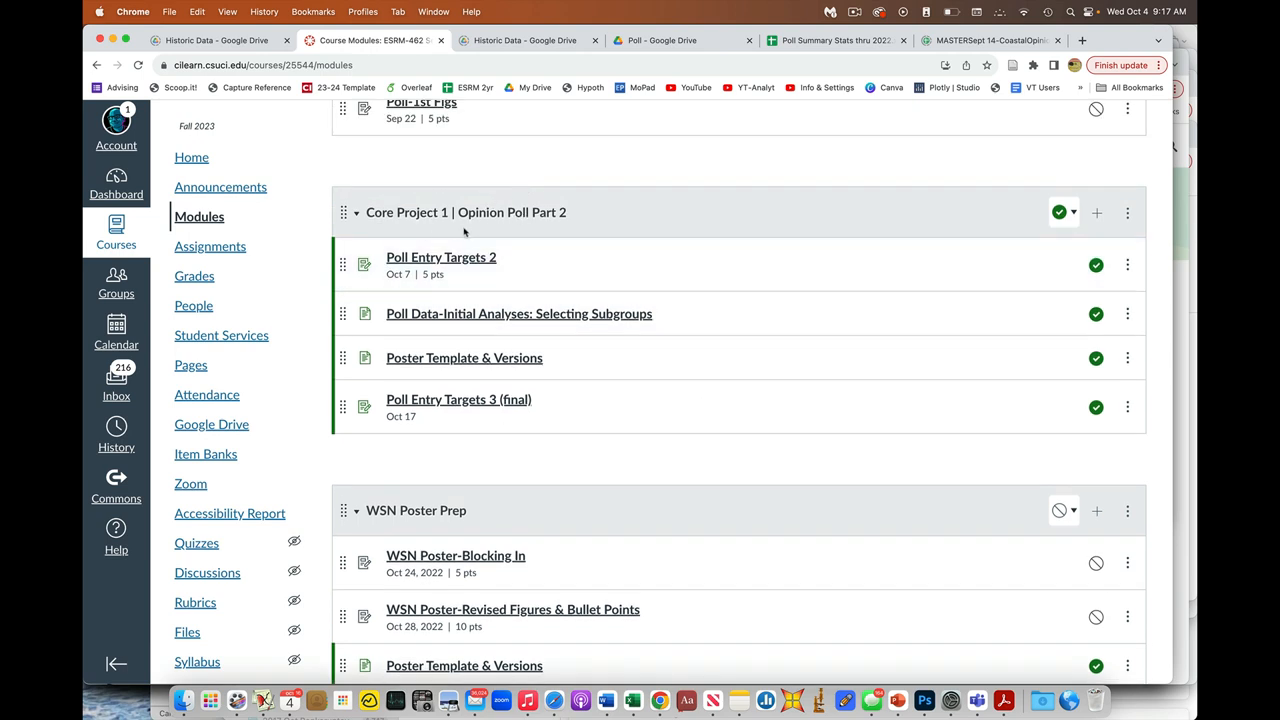
mouse_move(441, 257)
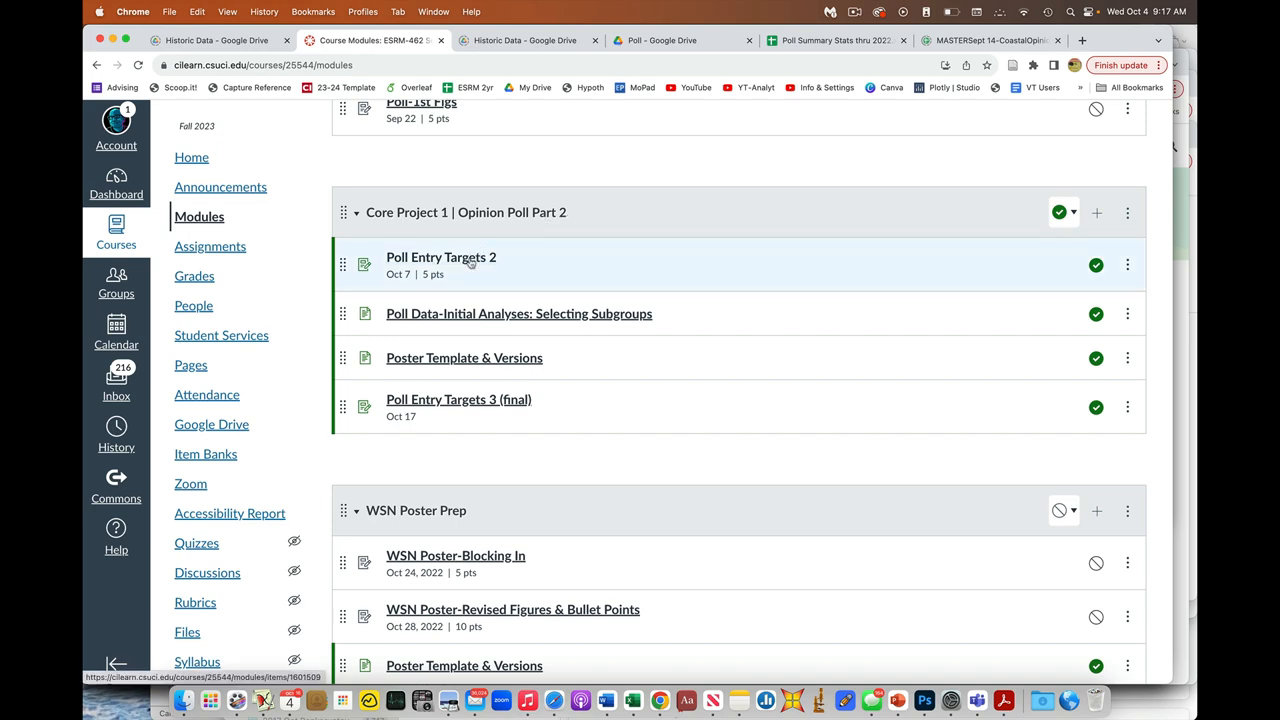
- Open Poll Entry Targets 2, read its Round 2 targets, and highlight the 20-submission total
click(441, 257)
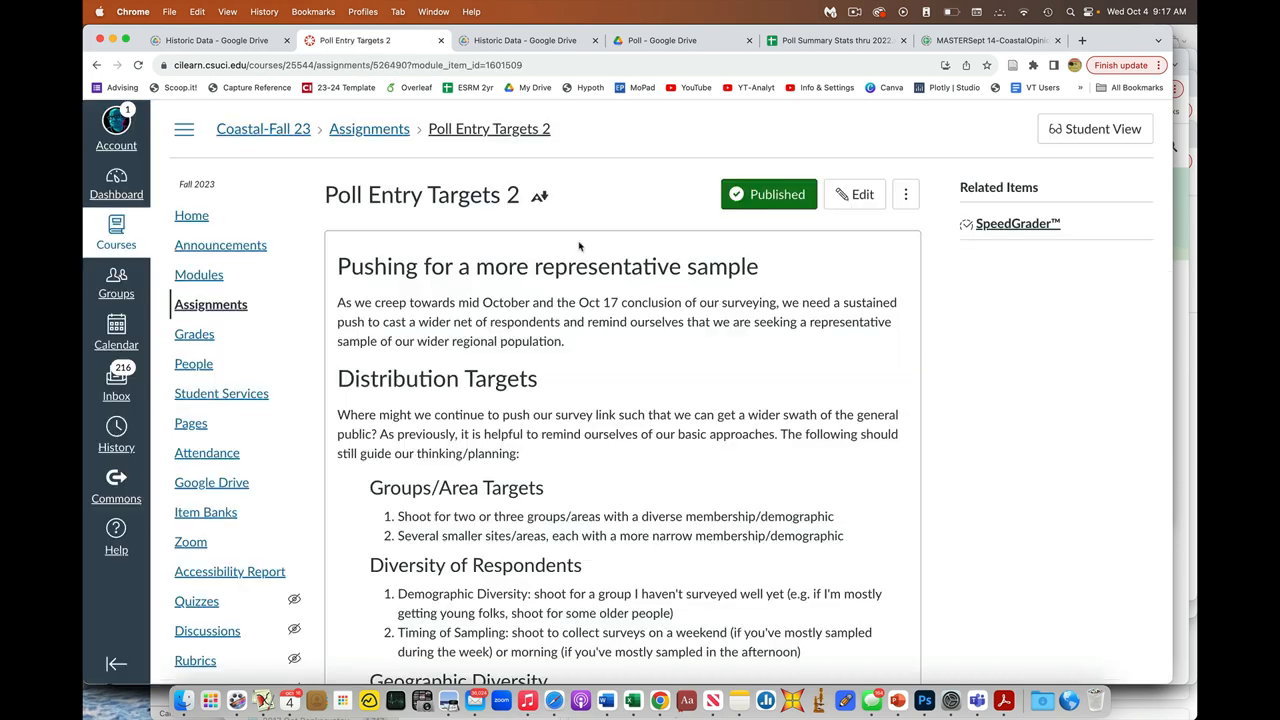
scroll(down, 3)
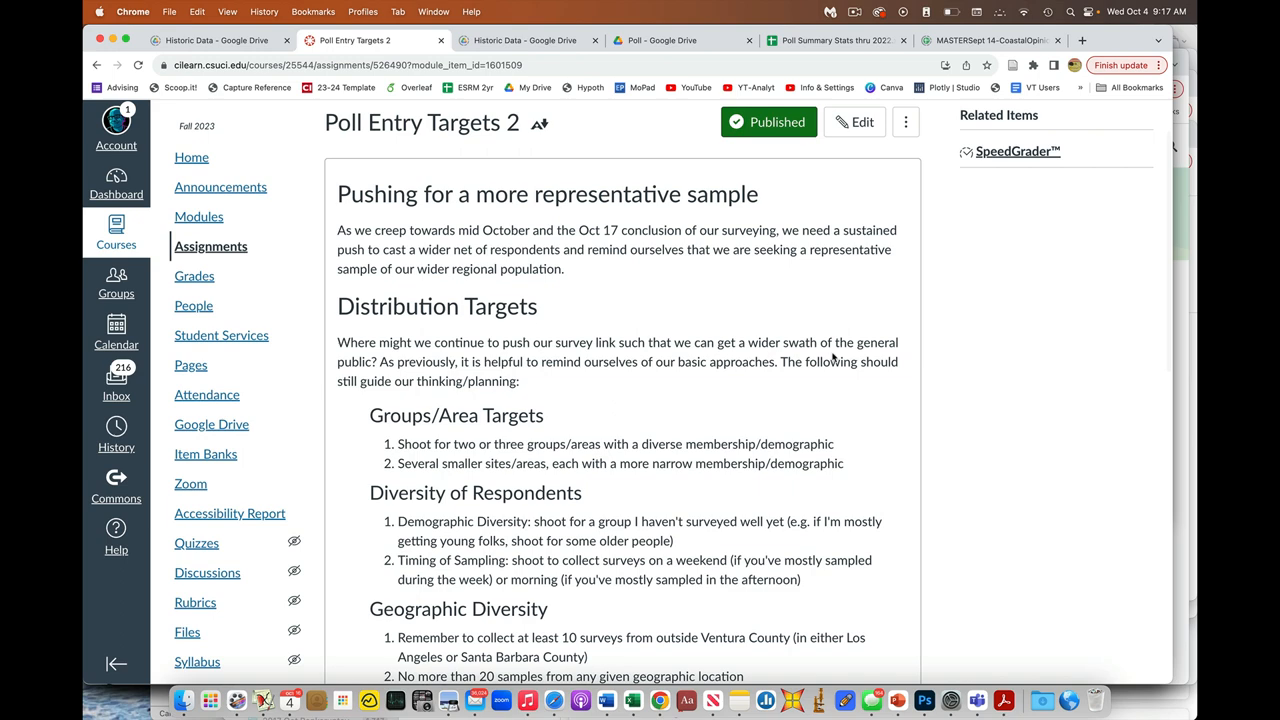
mouse_move(772, 359)
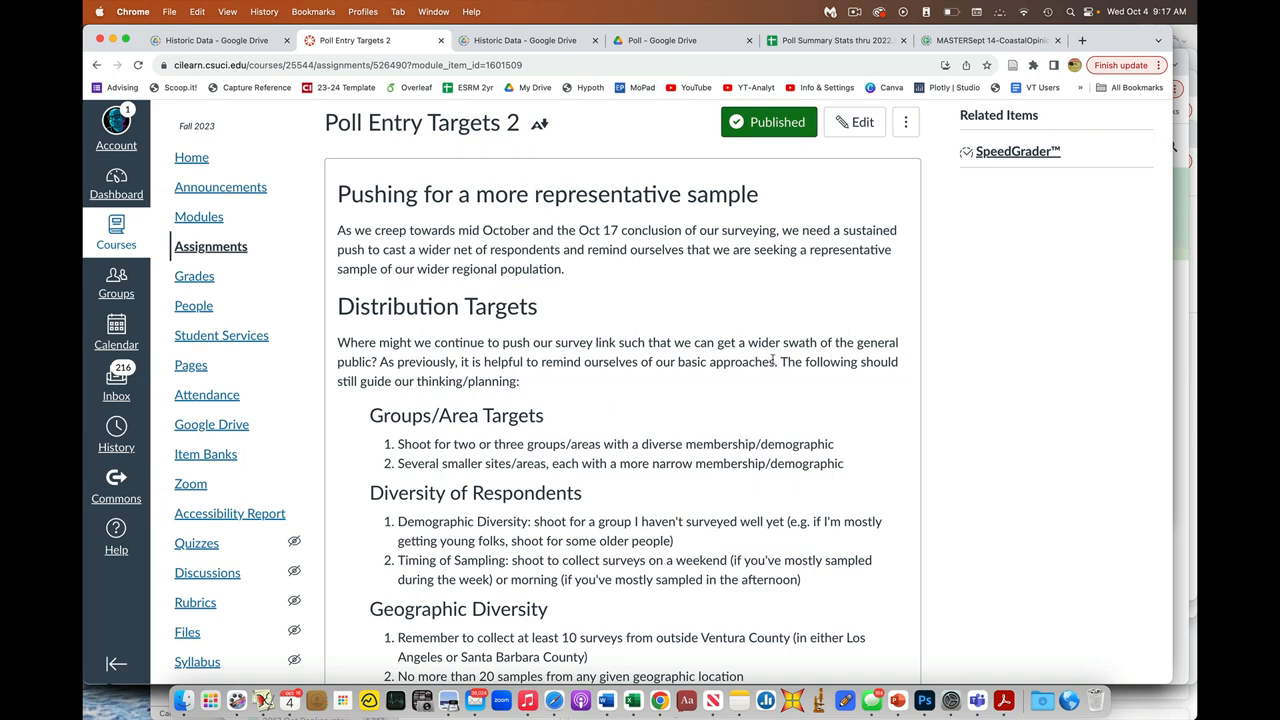
scroll(down, 3)
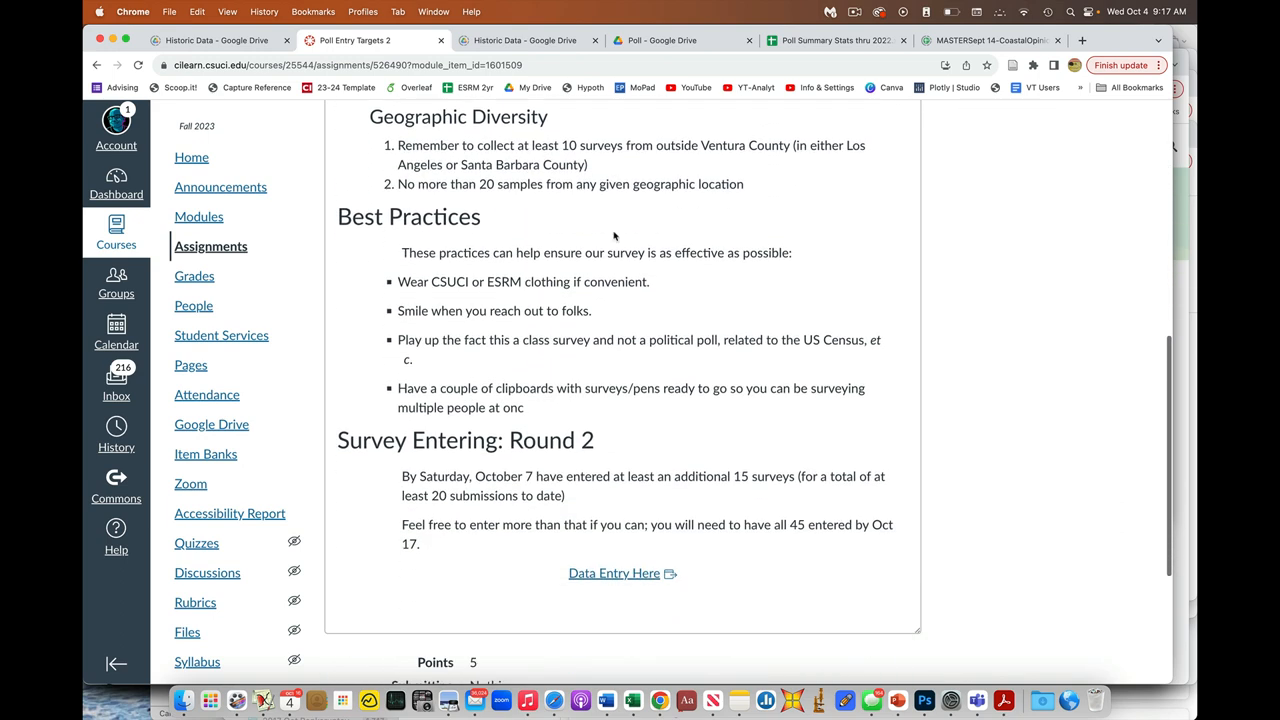
scroll(down, 3)
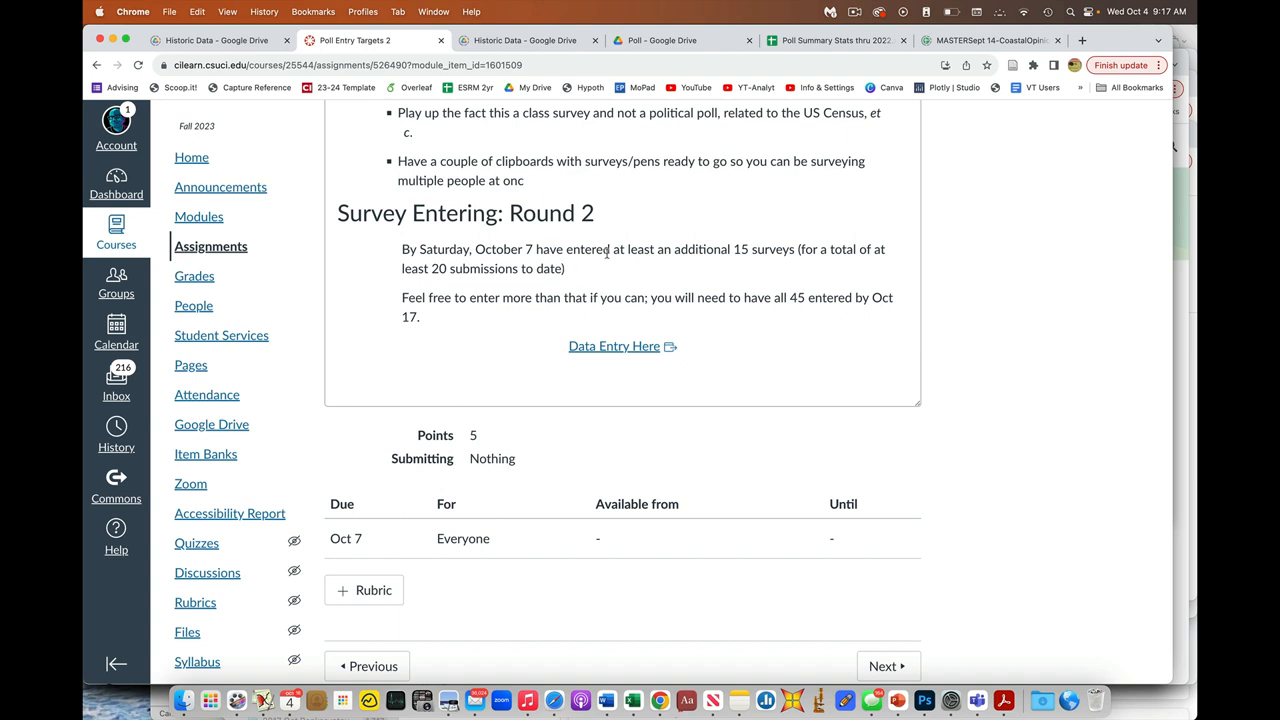
mouse_move(715, 271)
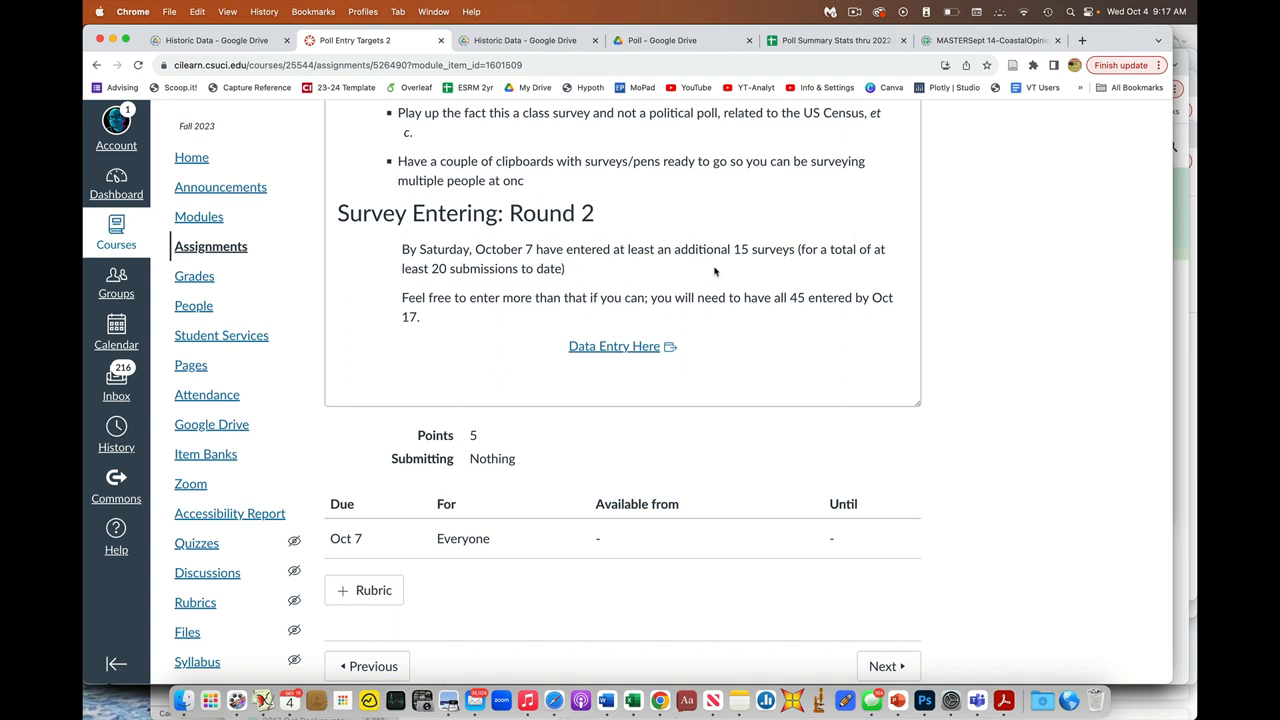
double_click(480, 268)
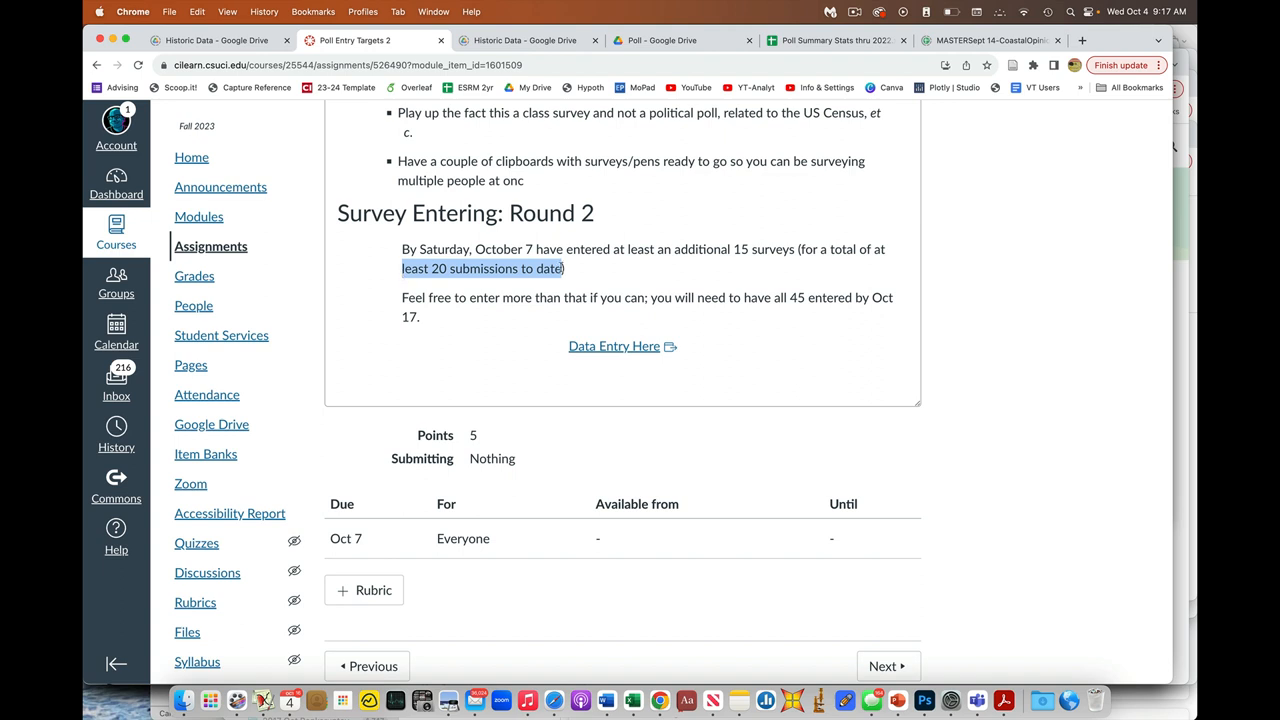
mouse_move(645, 275)
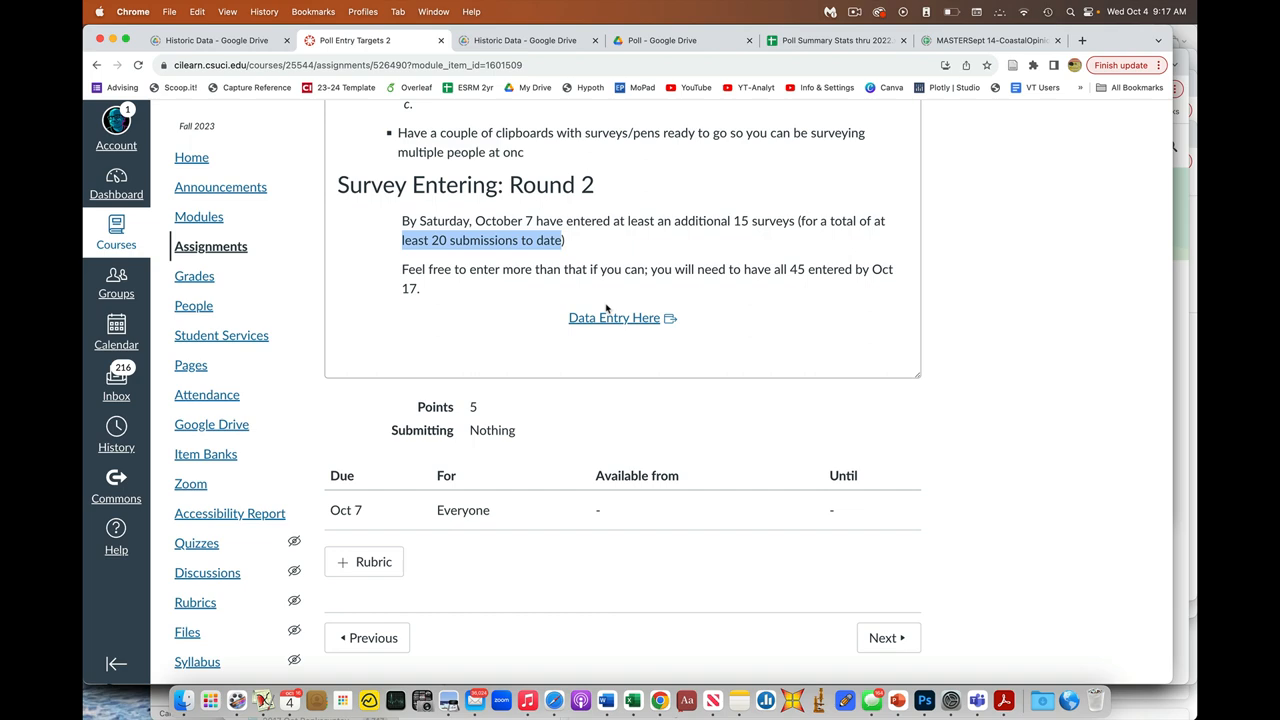
mouse_move(617, 342)
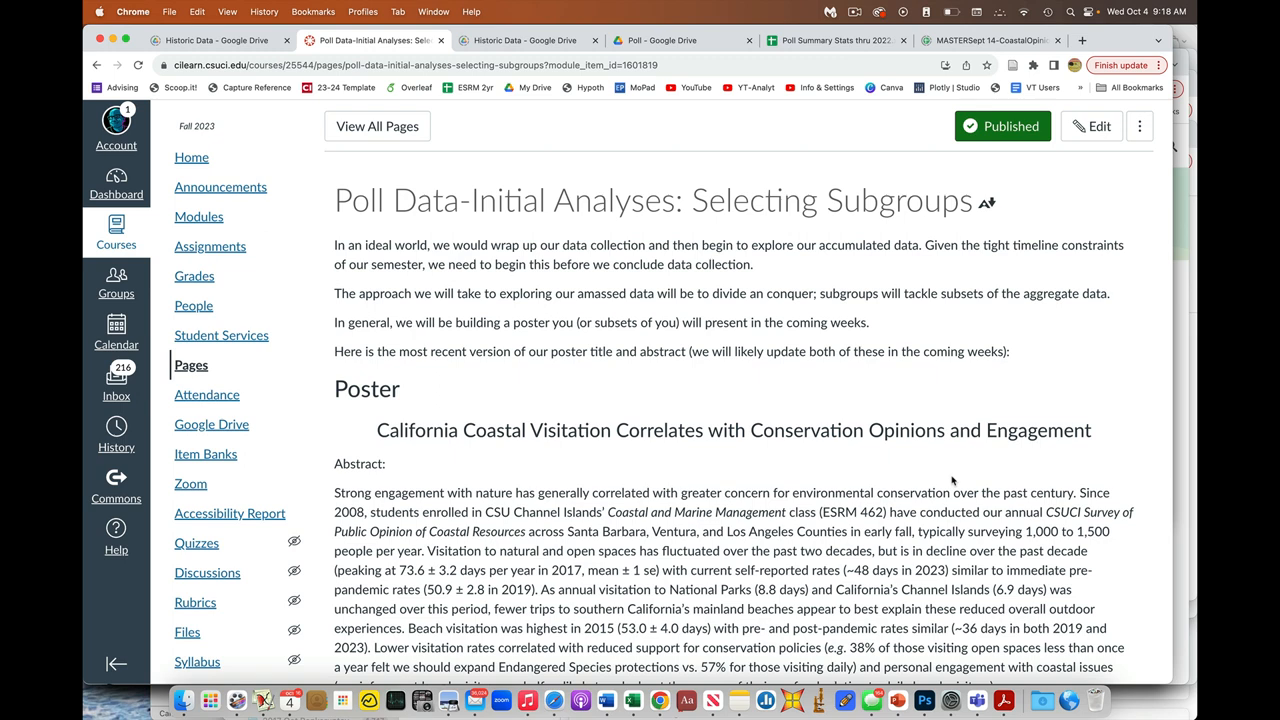
scroll(down, 3)
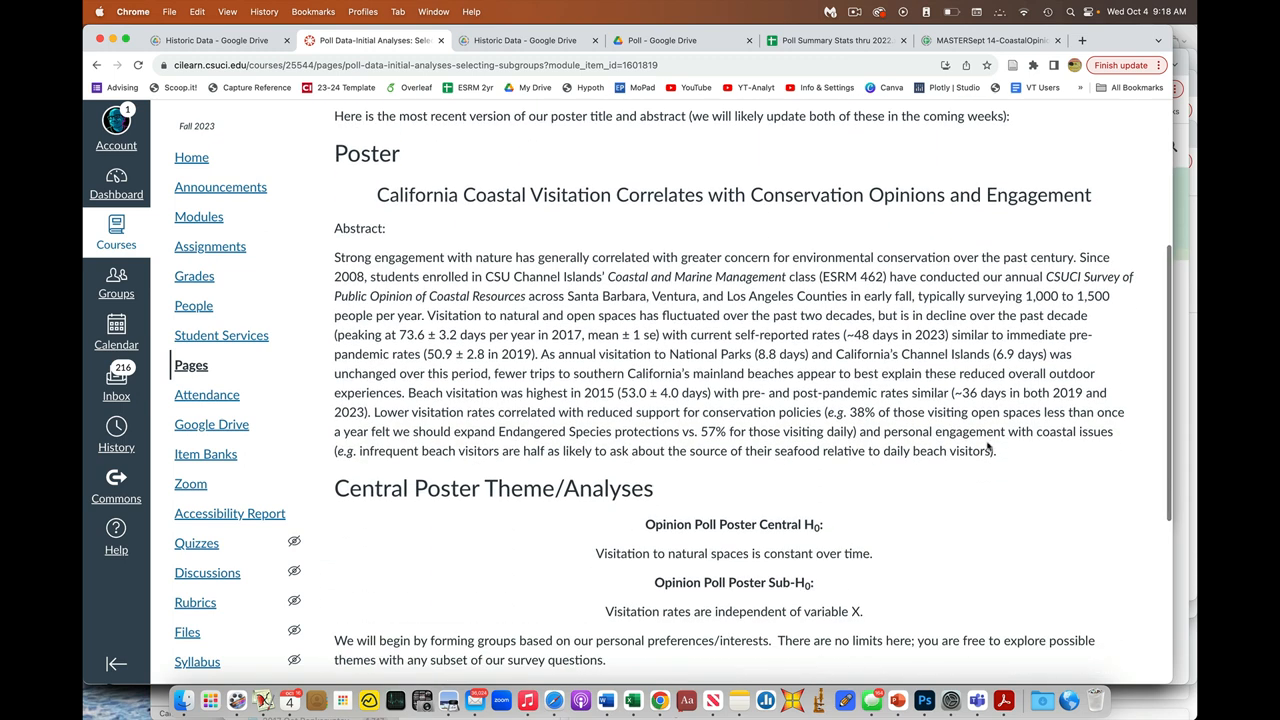
drag(524, 295, 996, 450)
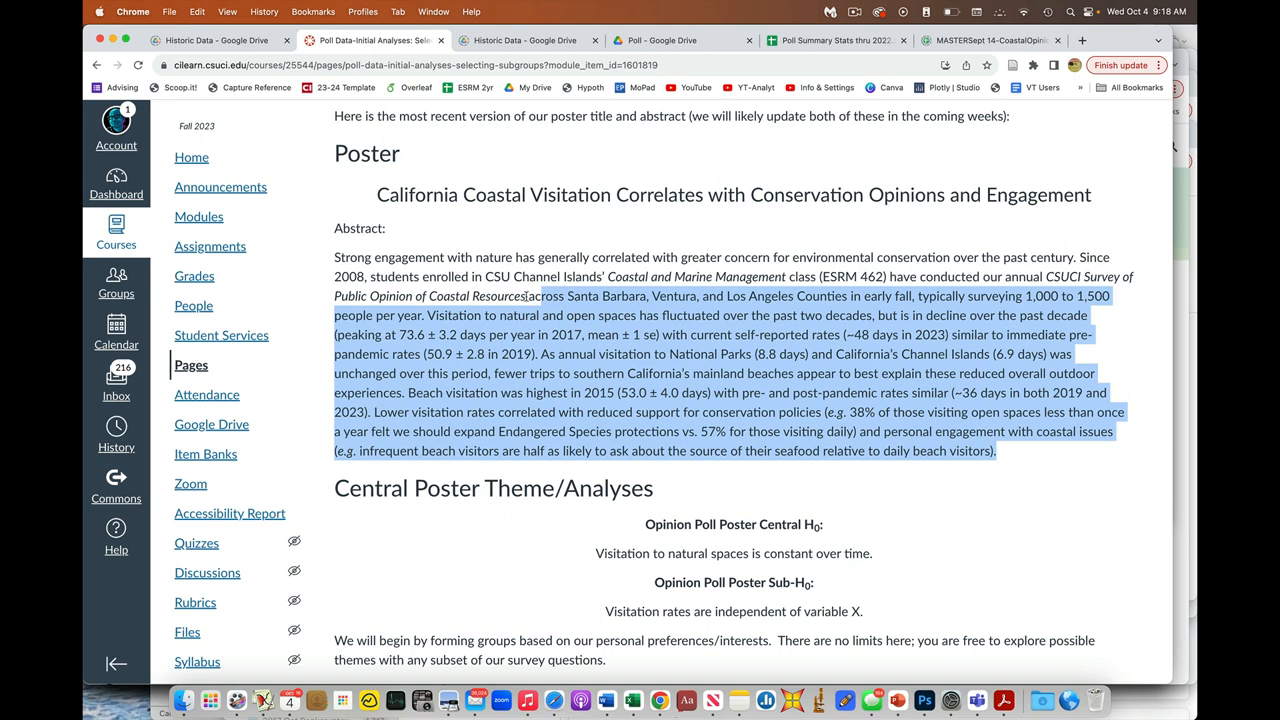
click(476, 228)
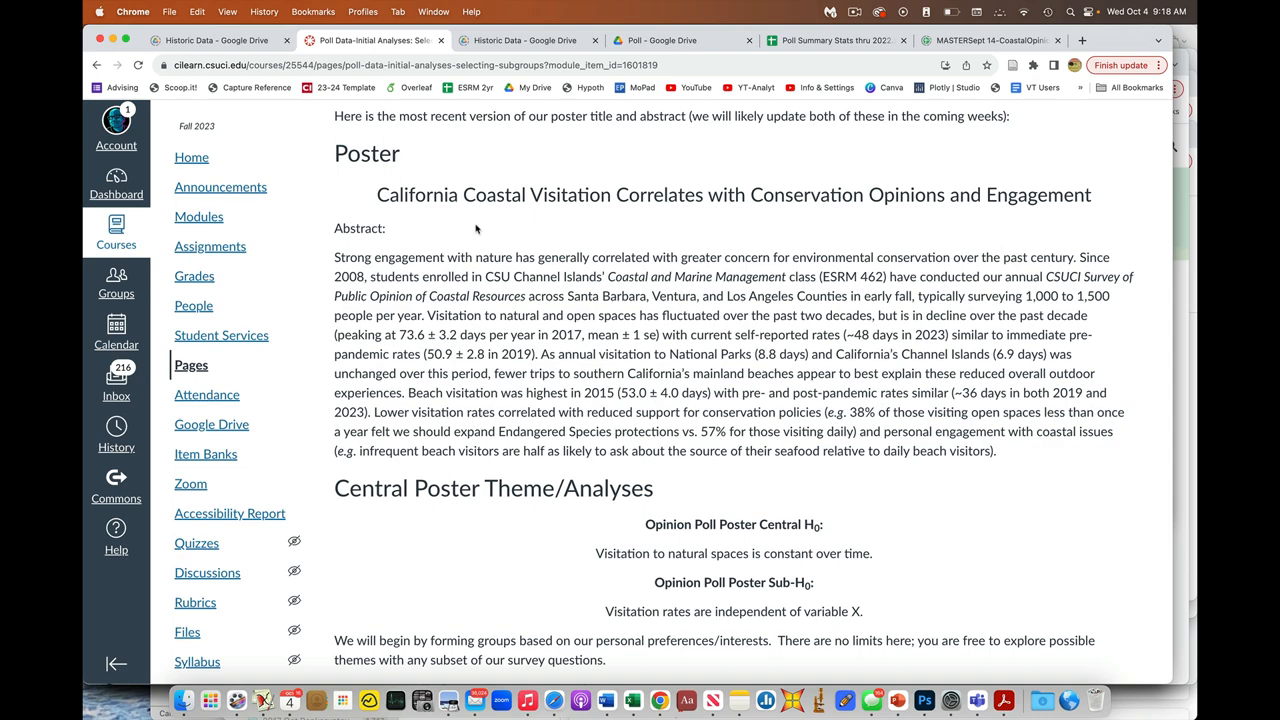
mouse_move(575, 250)
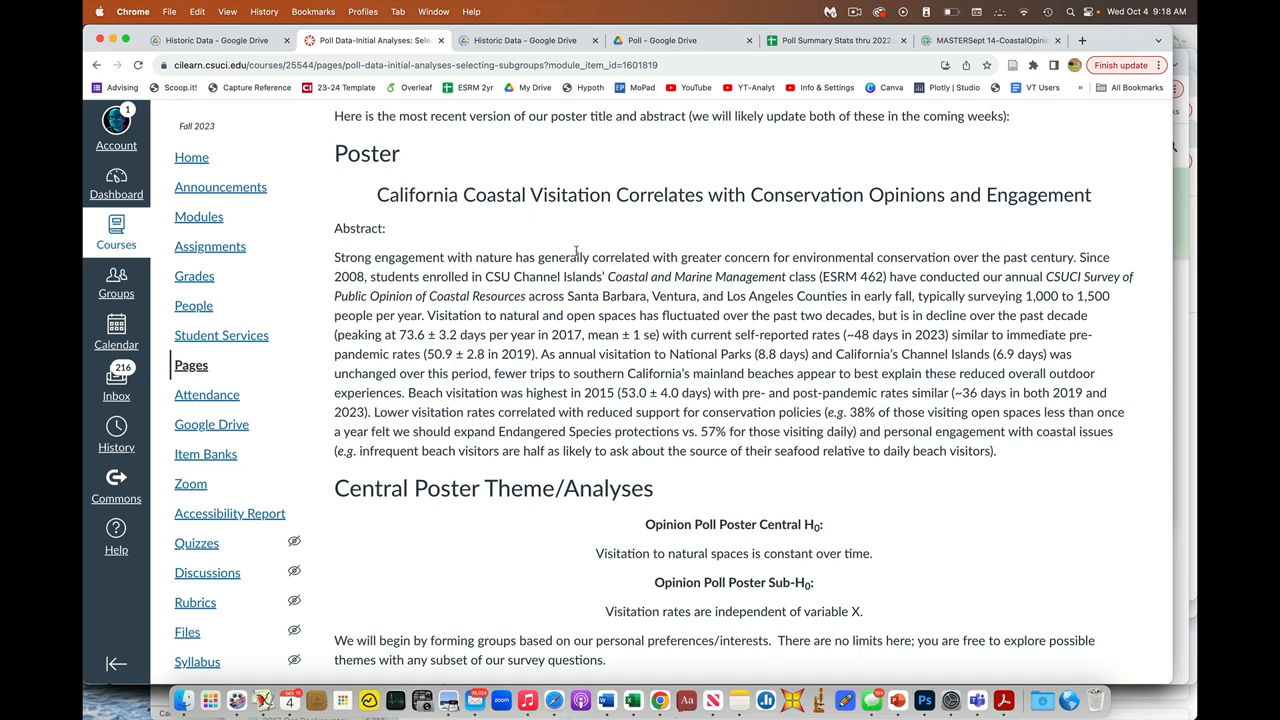
scroll(down, 3)
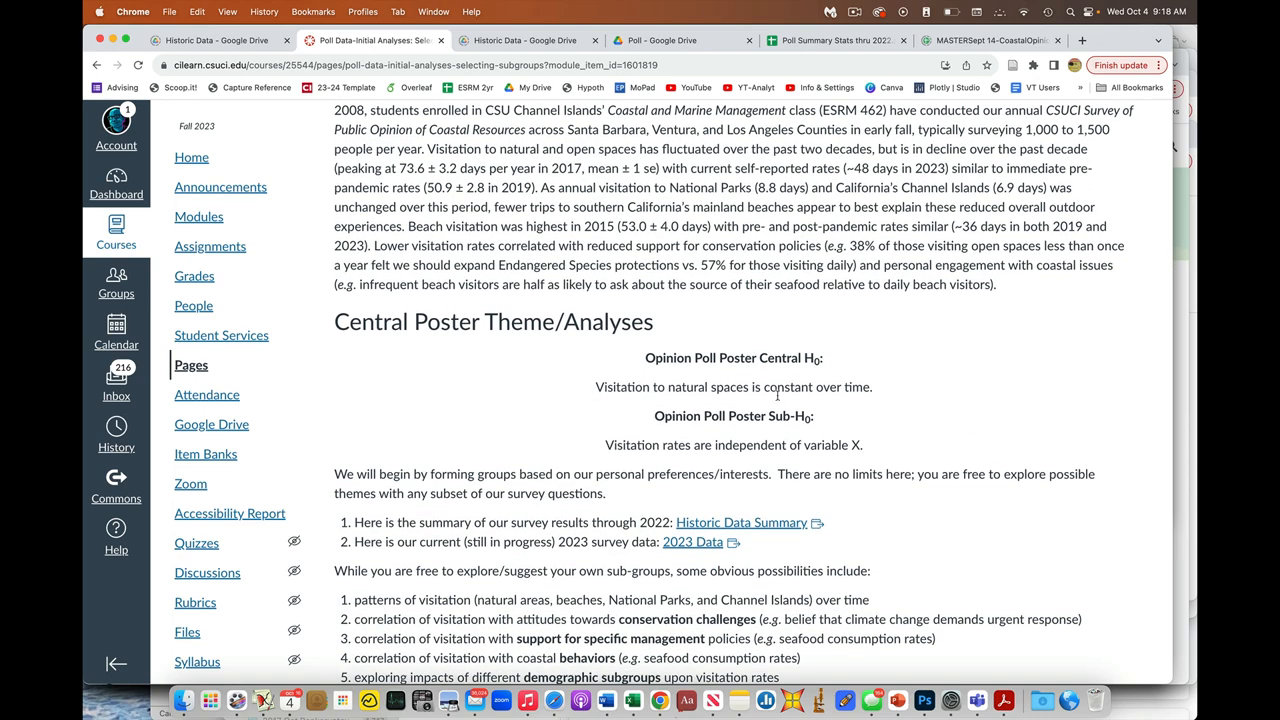
scroll(down, 3)
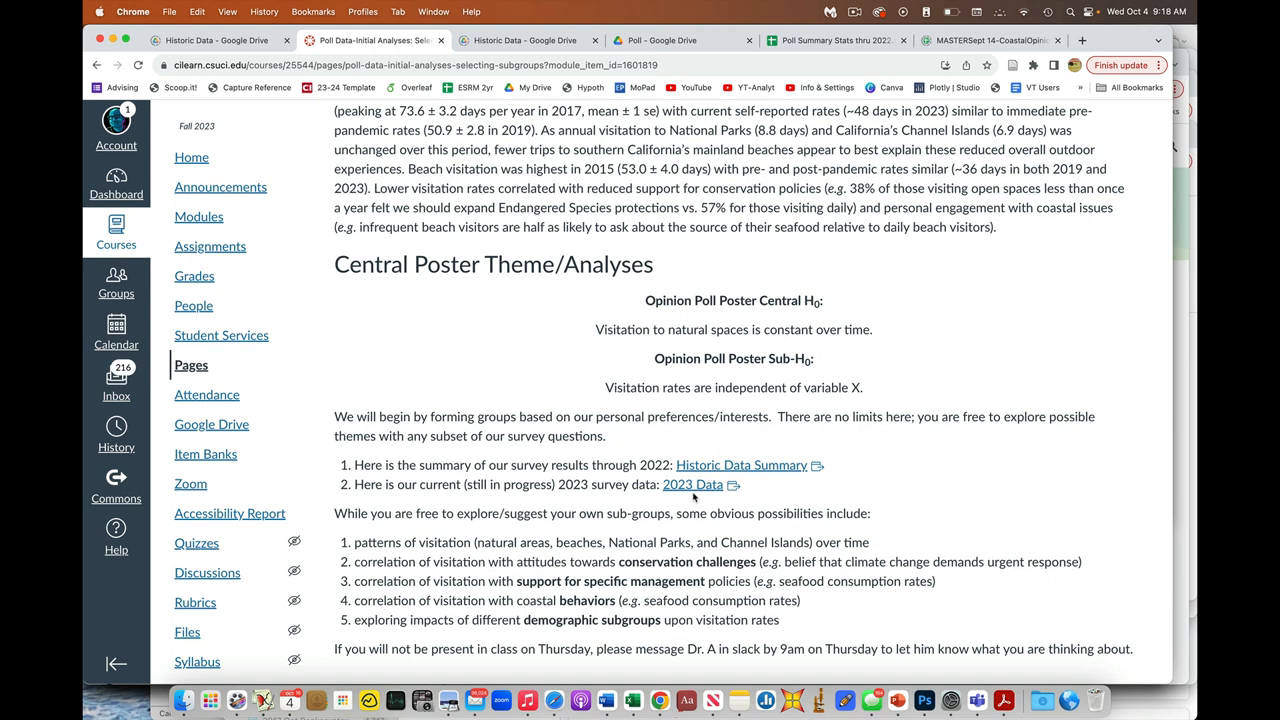
mouse_move(740, 508)
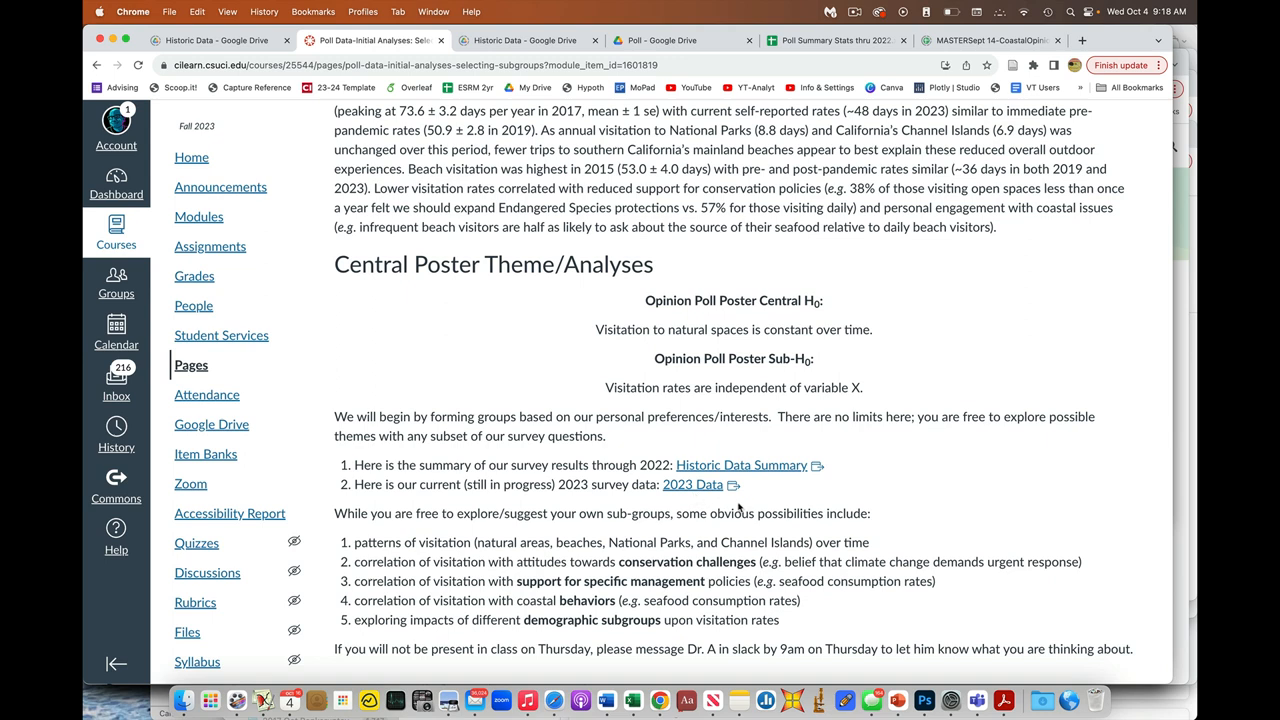
mouse_move(745, 478)
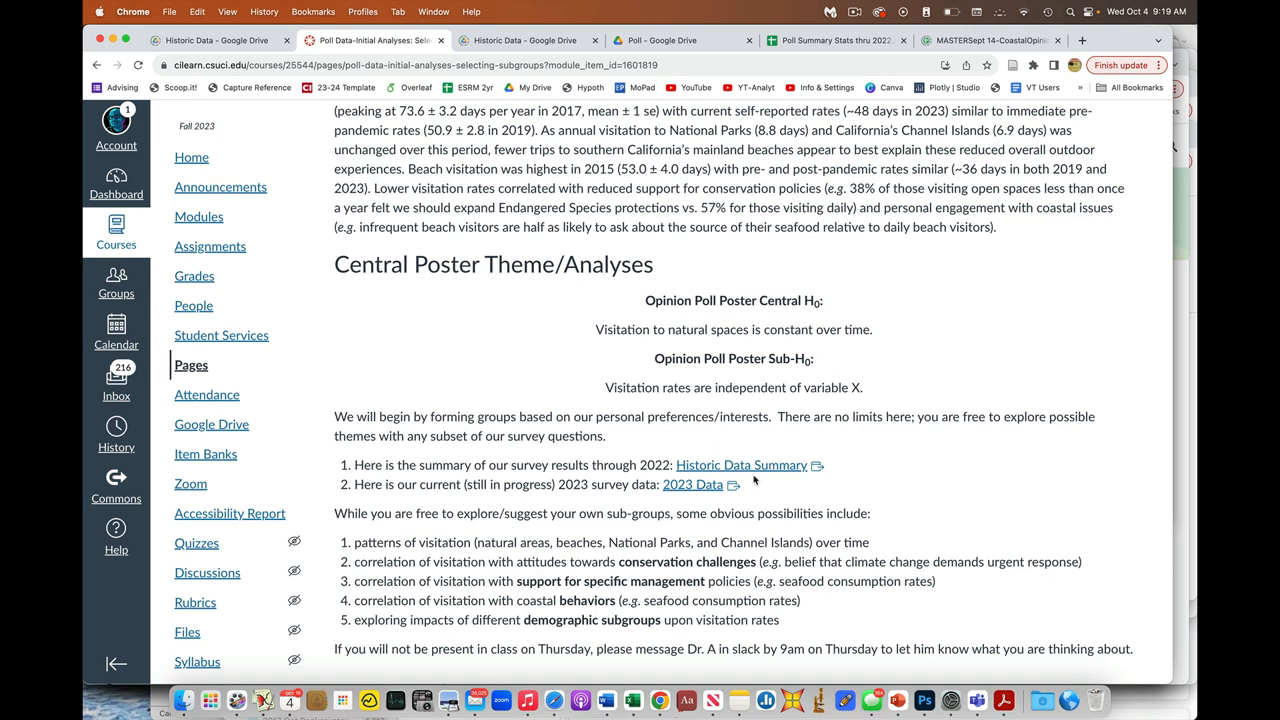
mouse_move(780, 437)
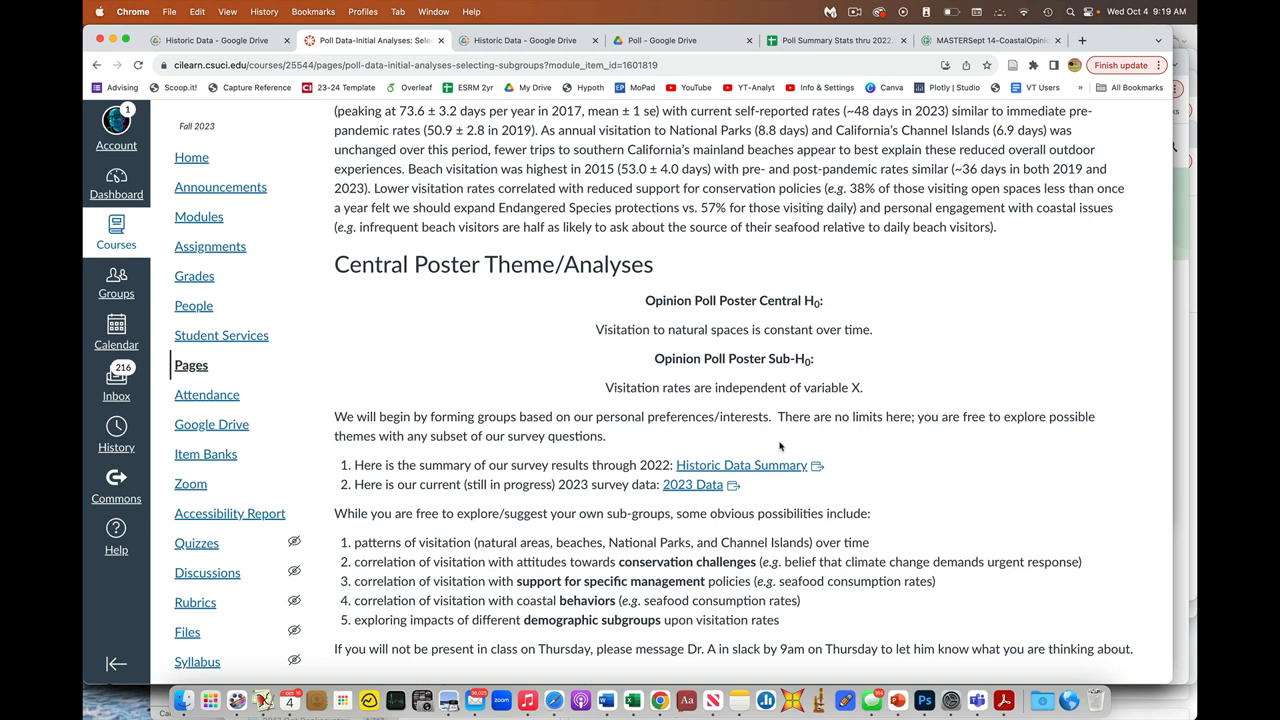
mouse_move(877, 468)
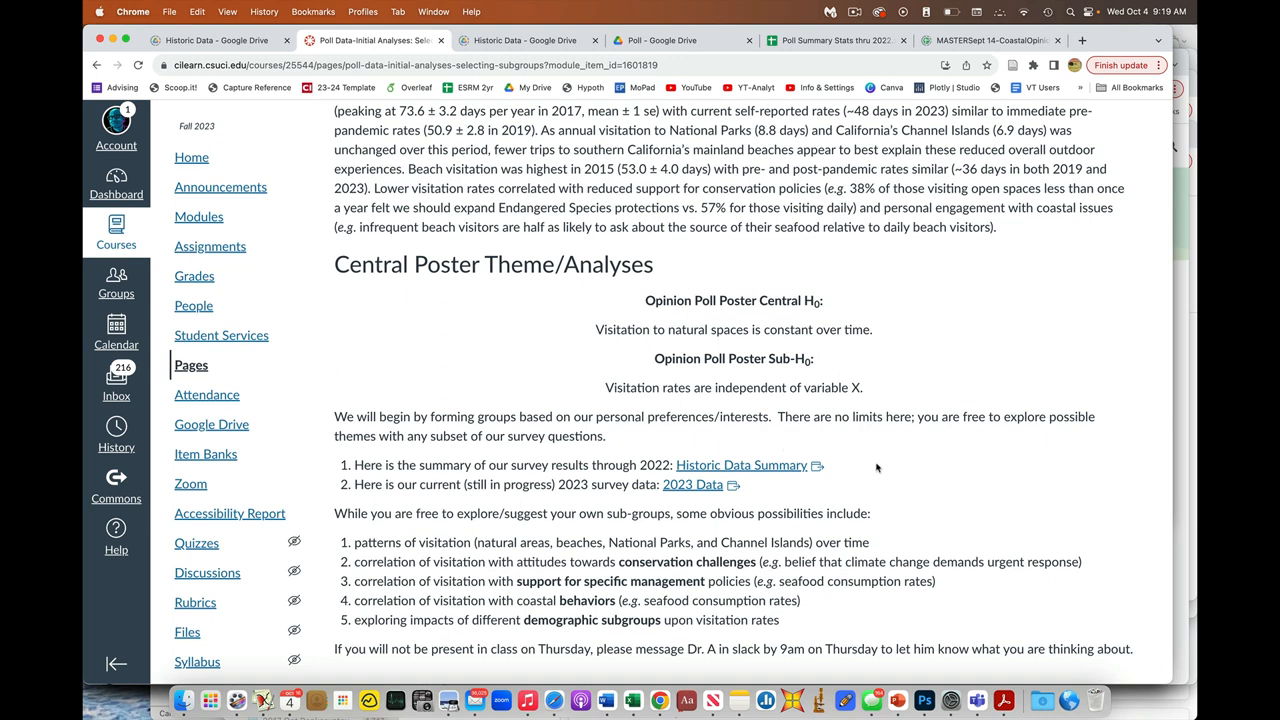
scroll(down, 3)
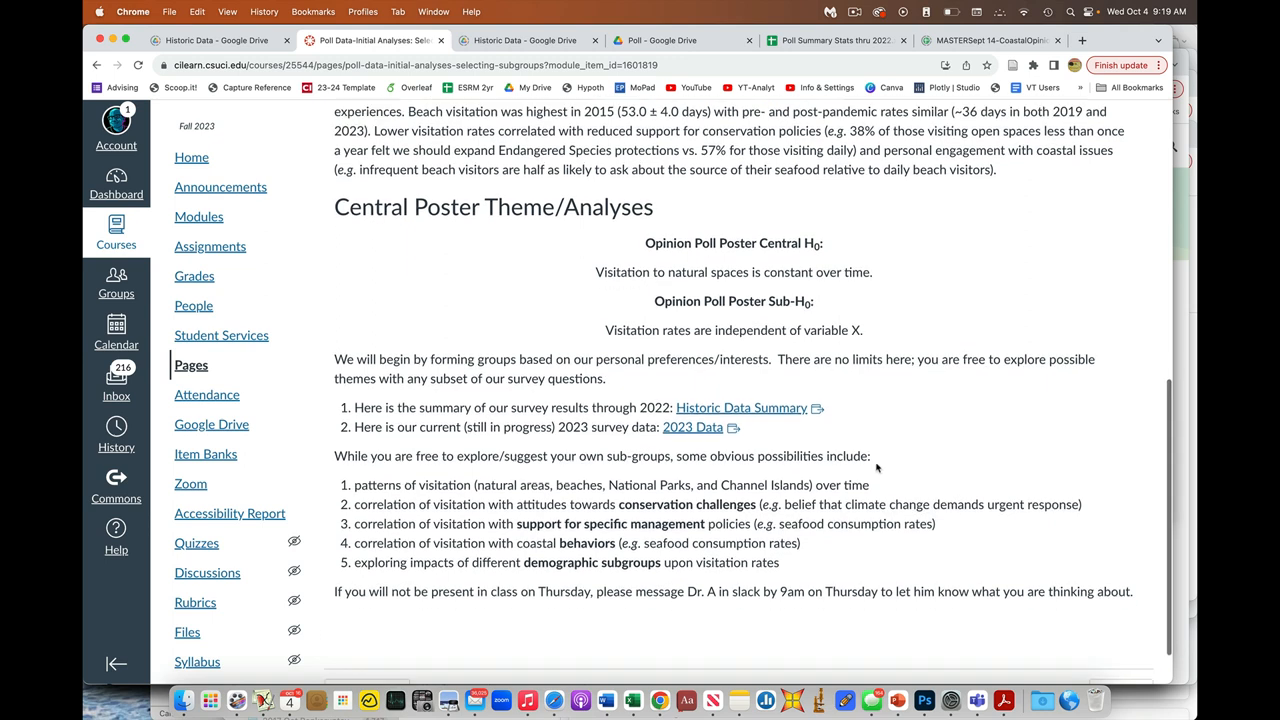
mouse_move(733, 451)
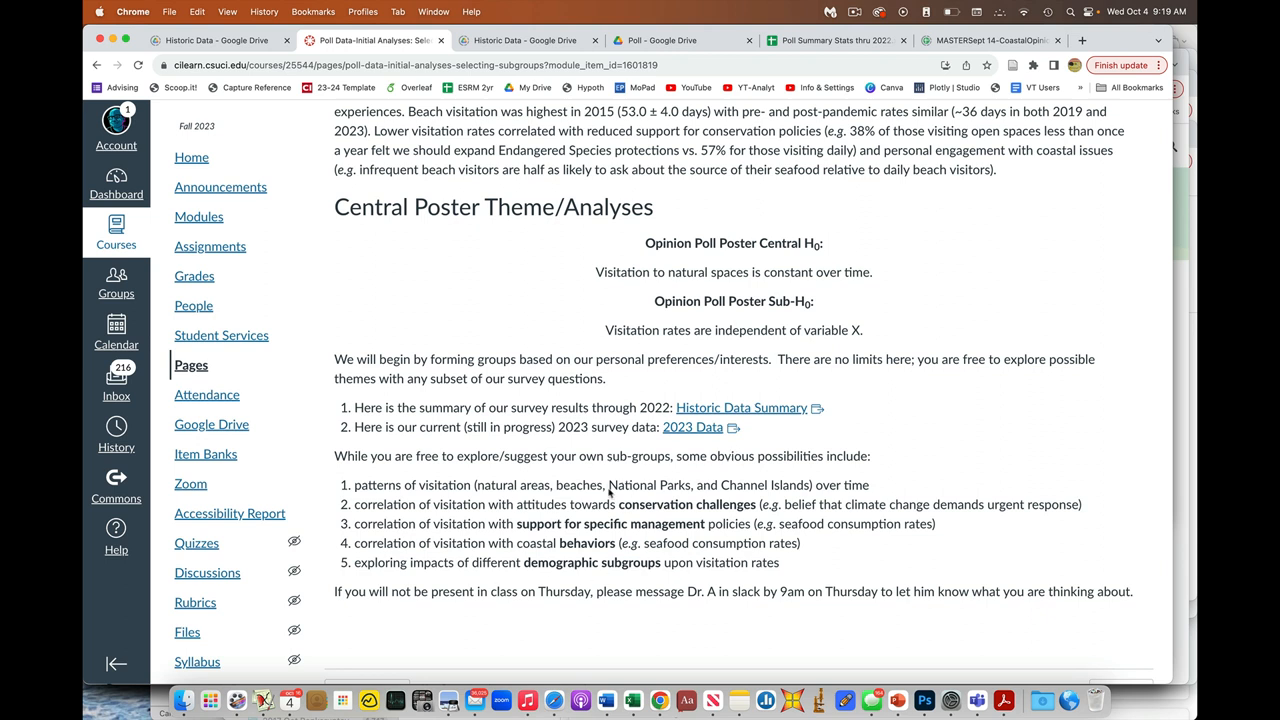
mouse_move(383, 499)
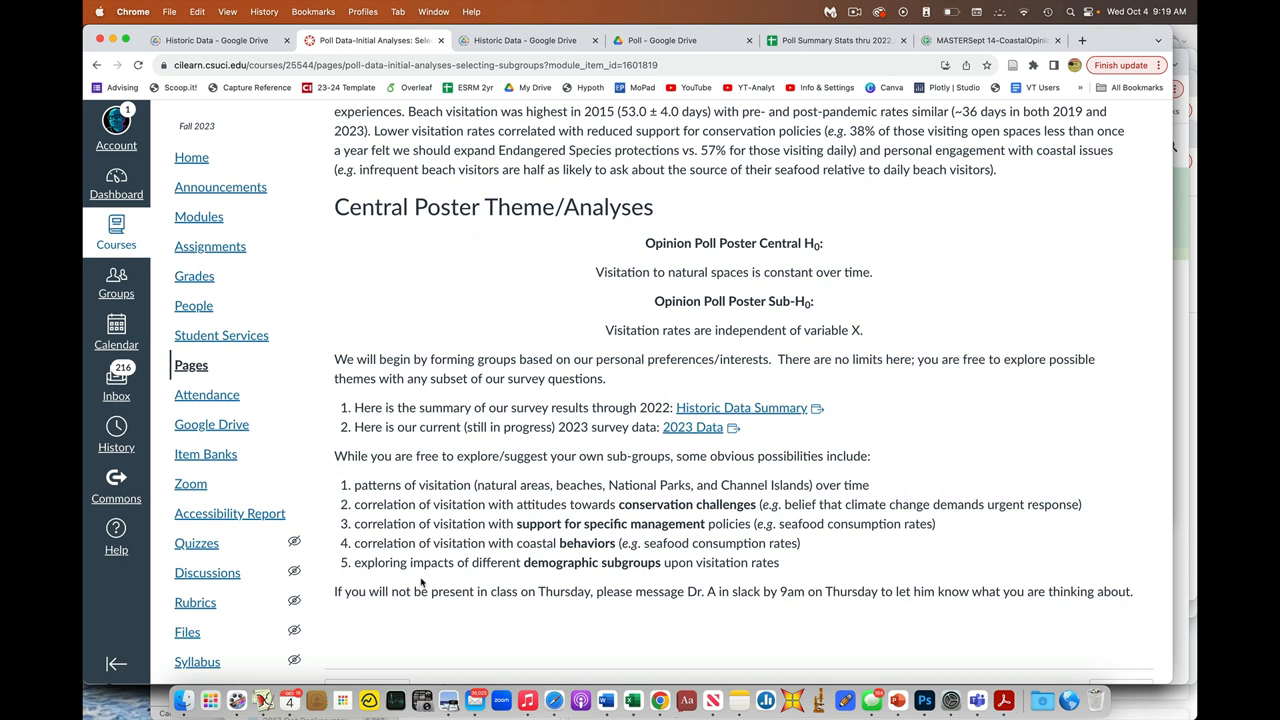
scroll(down, 3)
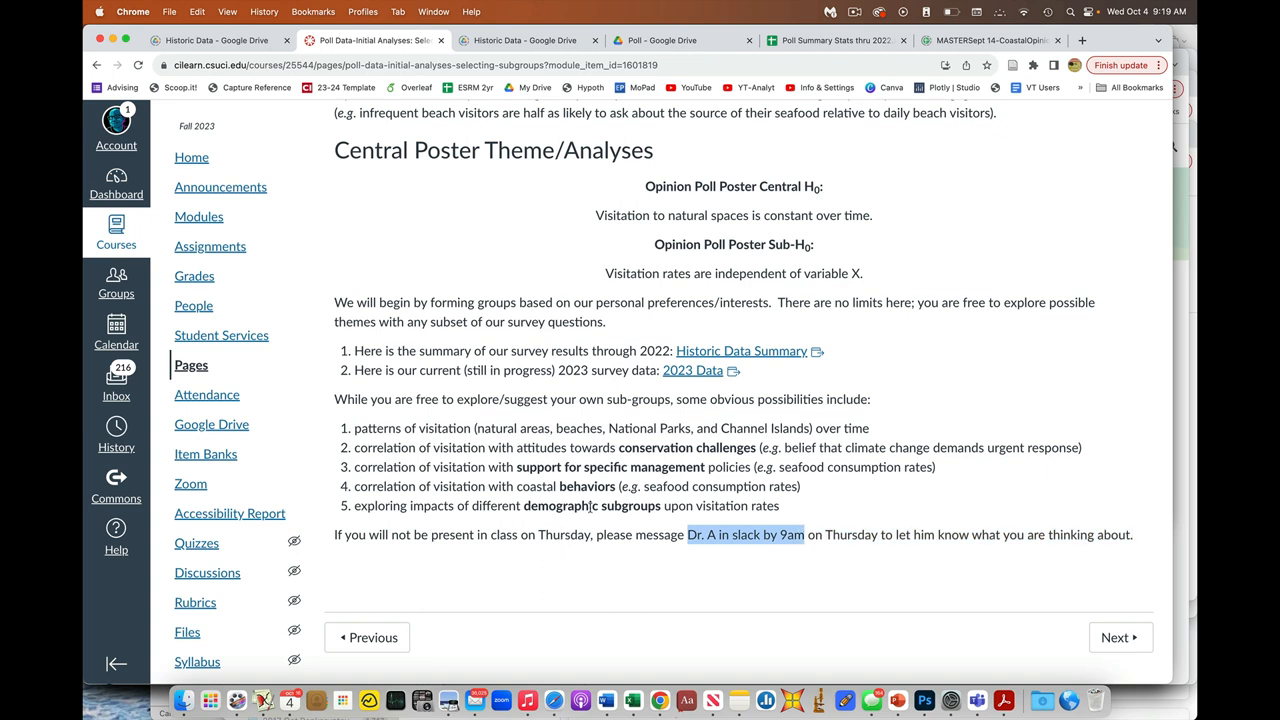
mouse_move(610, 525)
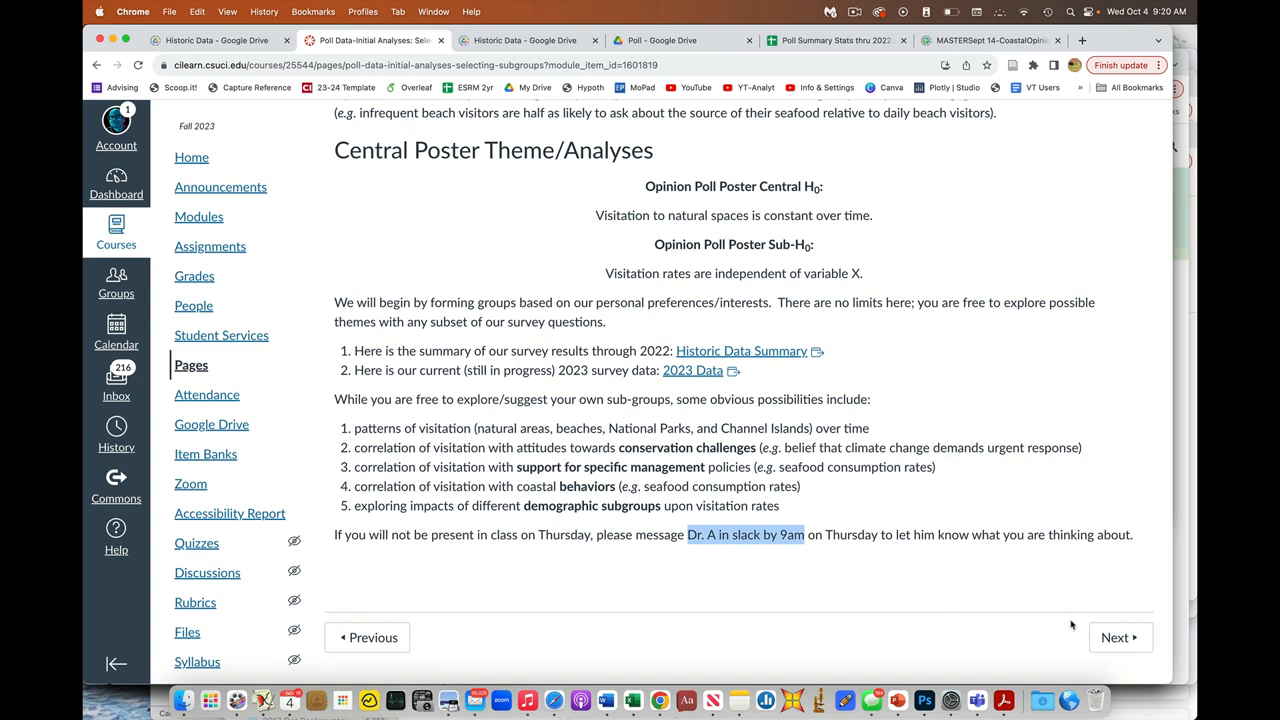
mouse_move(1115, 637)
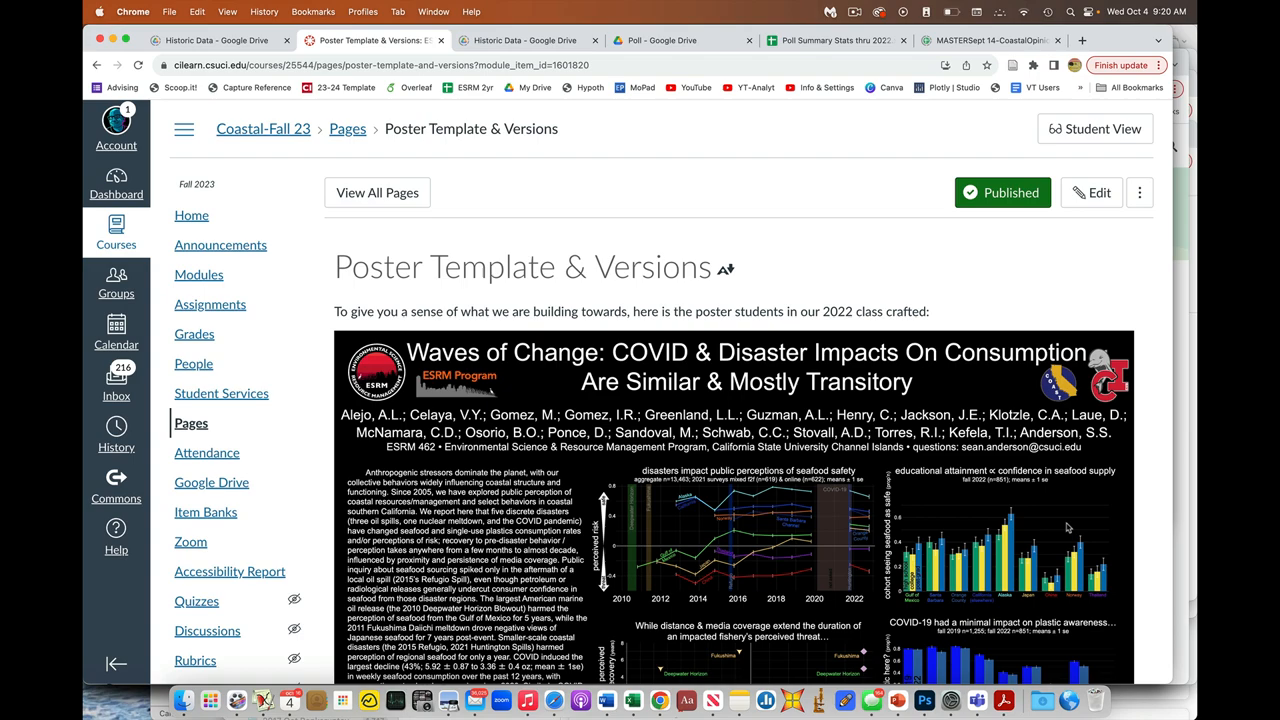
- Read through Poster Template & Versions, then advance to Poll Entry Targets 3 (final)
scroll(down, 3)
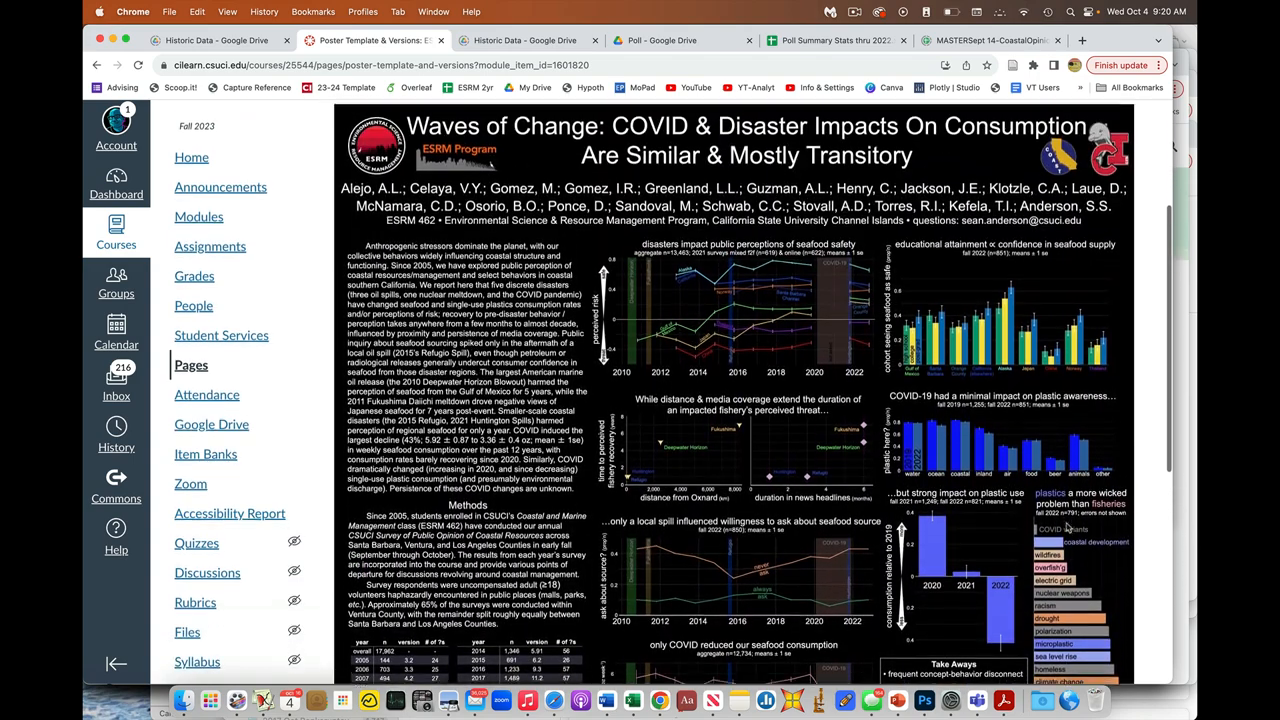
scroll(down, 3)
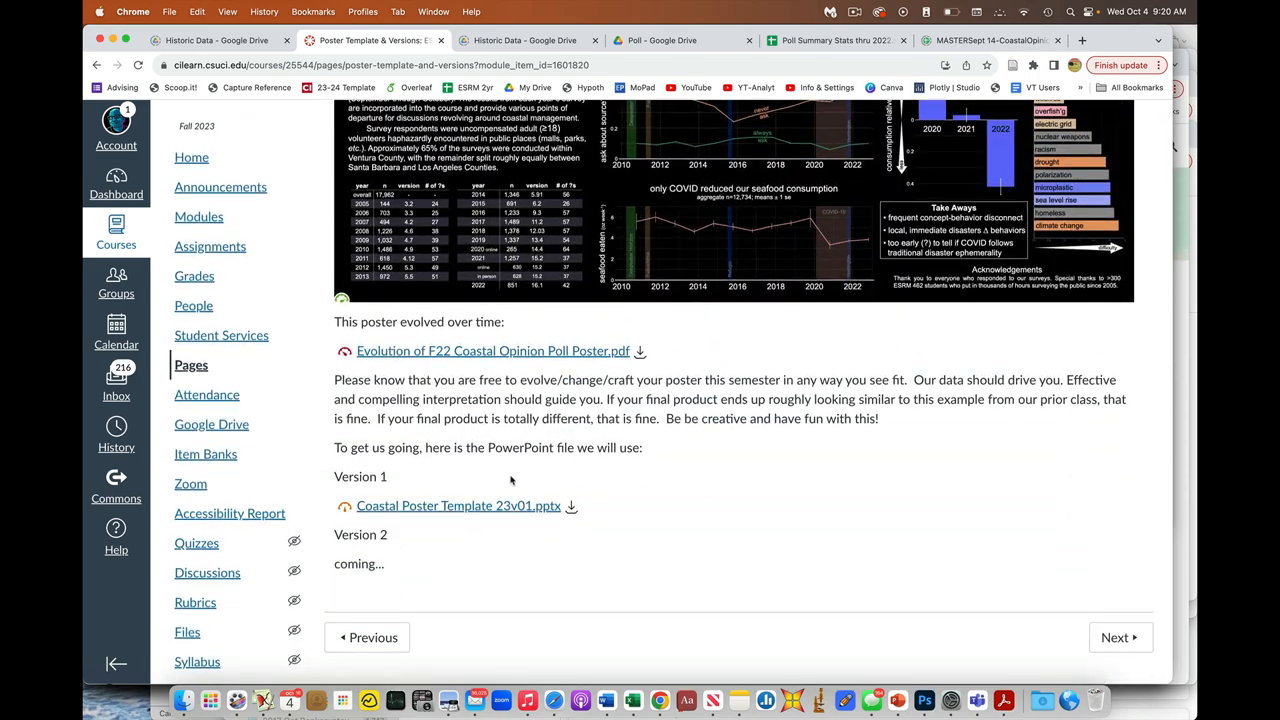
mouse_move(695, 531)
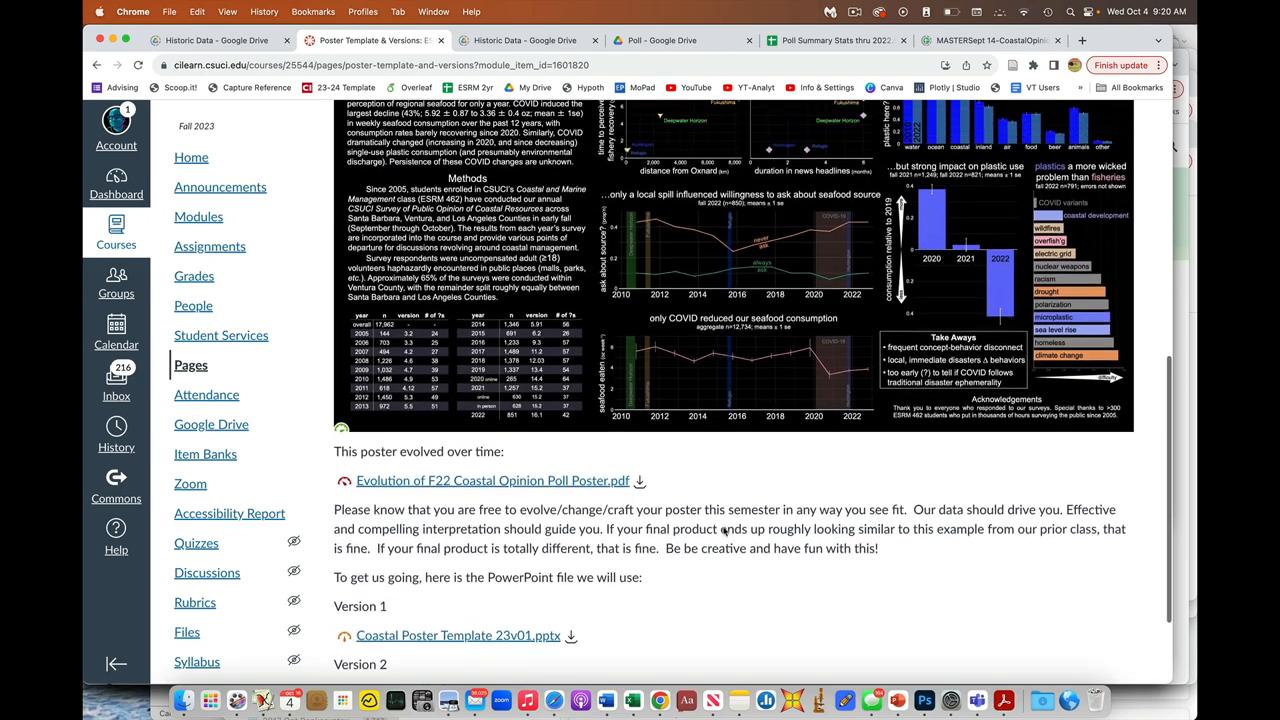
scroll(down, 3)
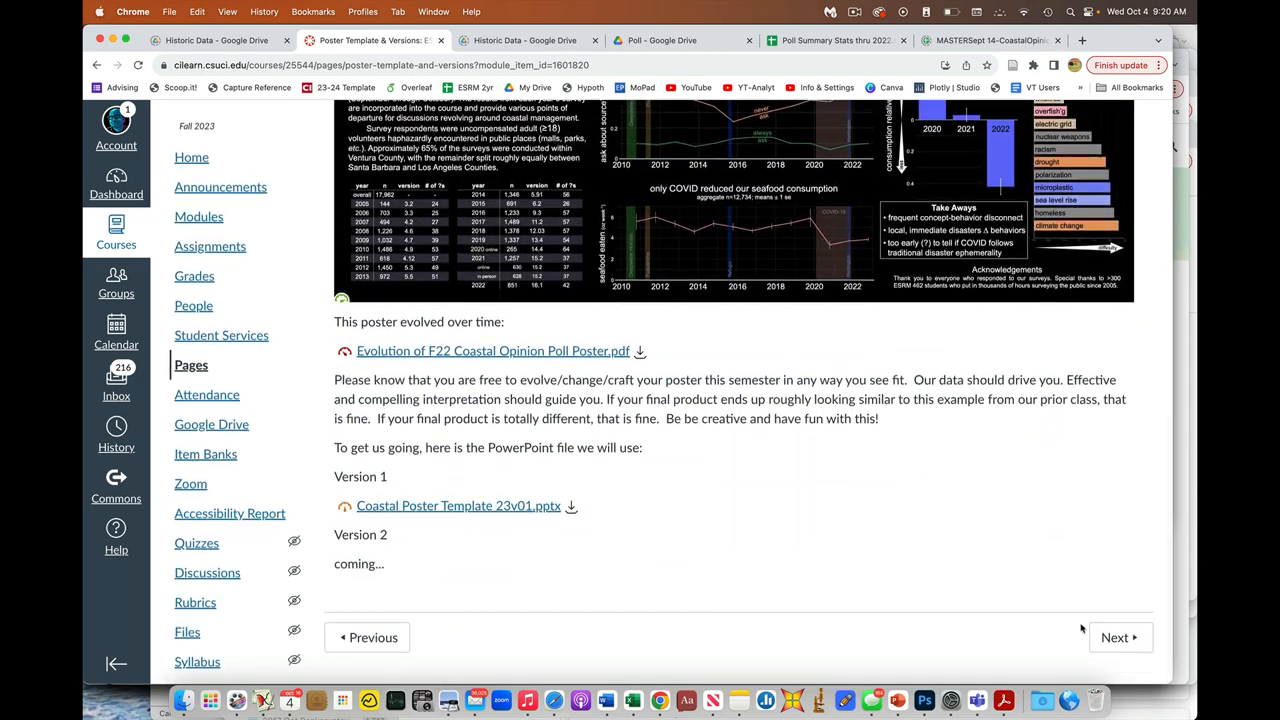
click(1120, 637)
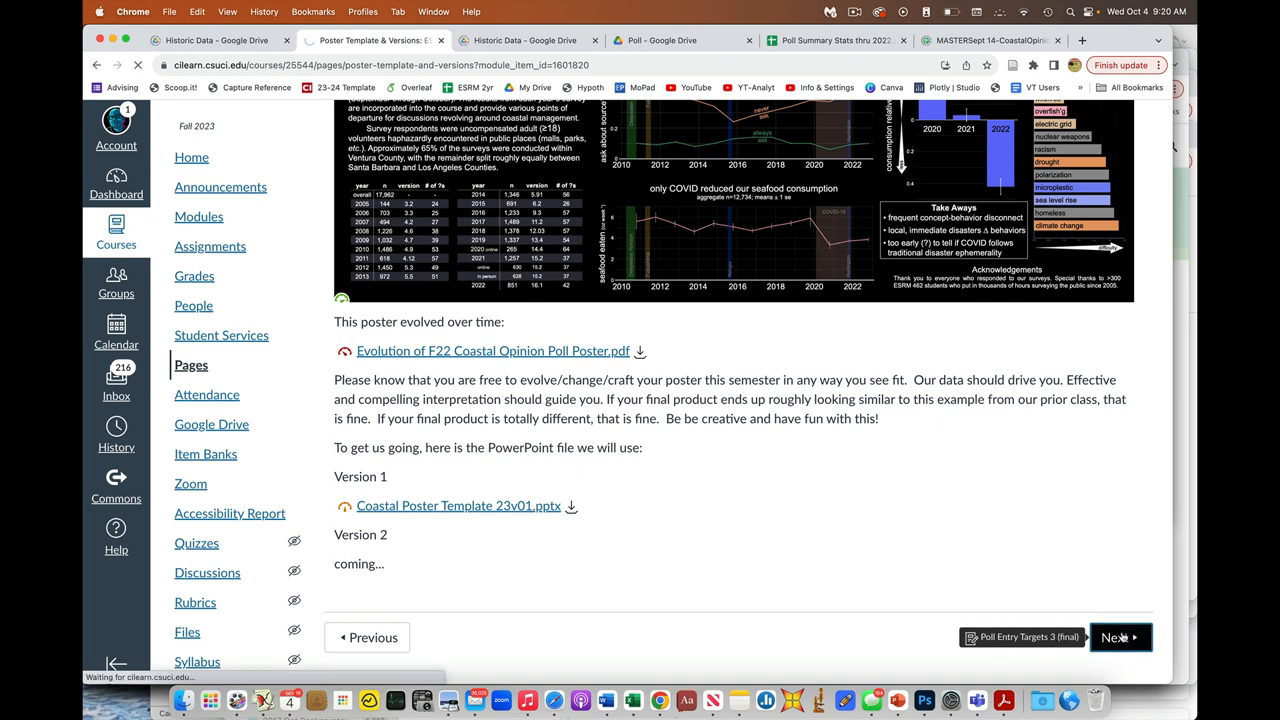
click(1117, 637)
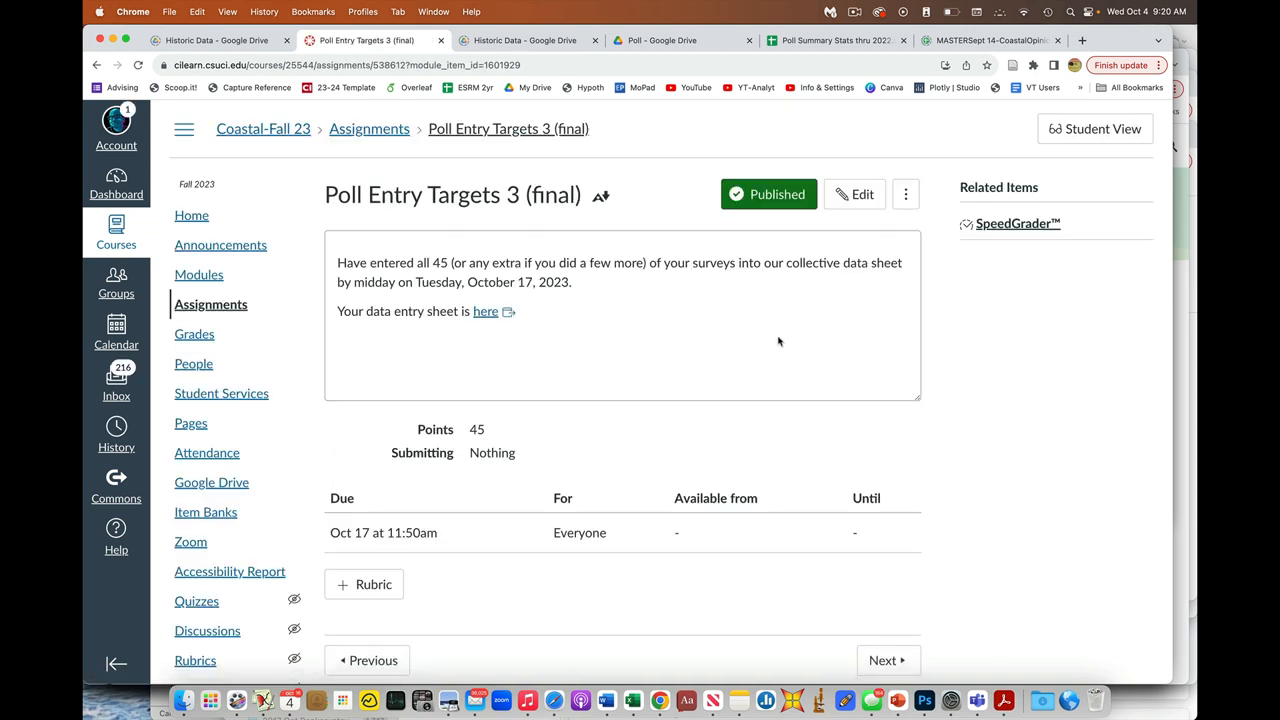